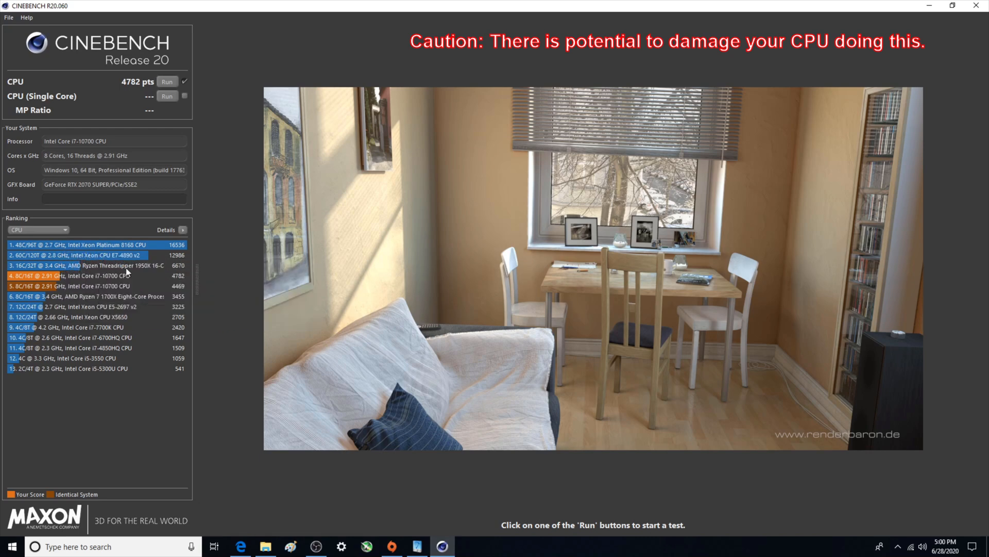
mouse_move(72, 265)
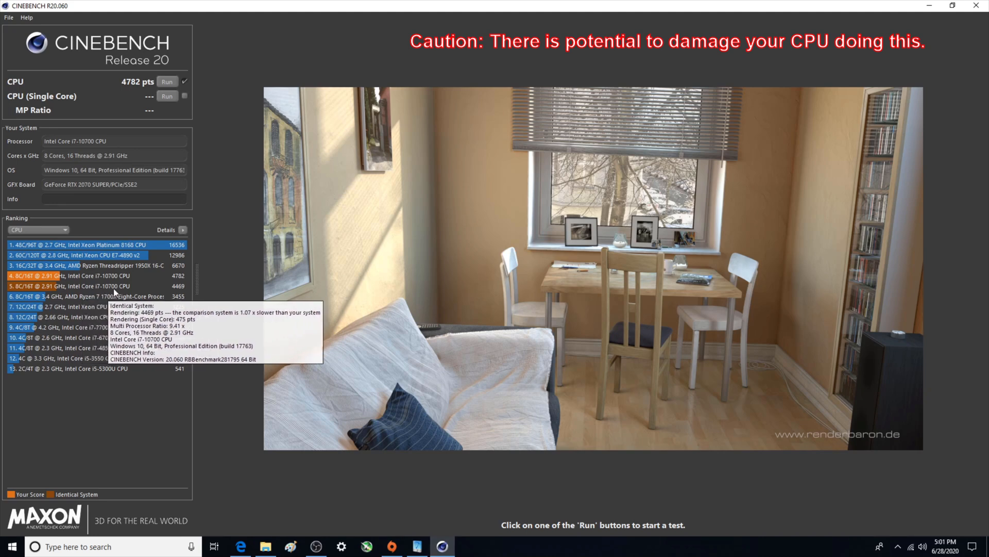
mouse_move(176, 285)
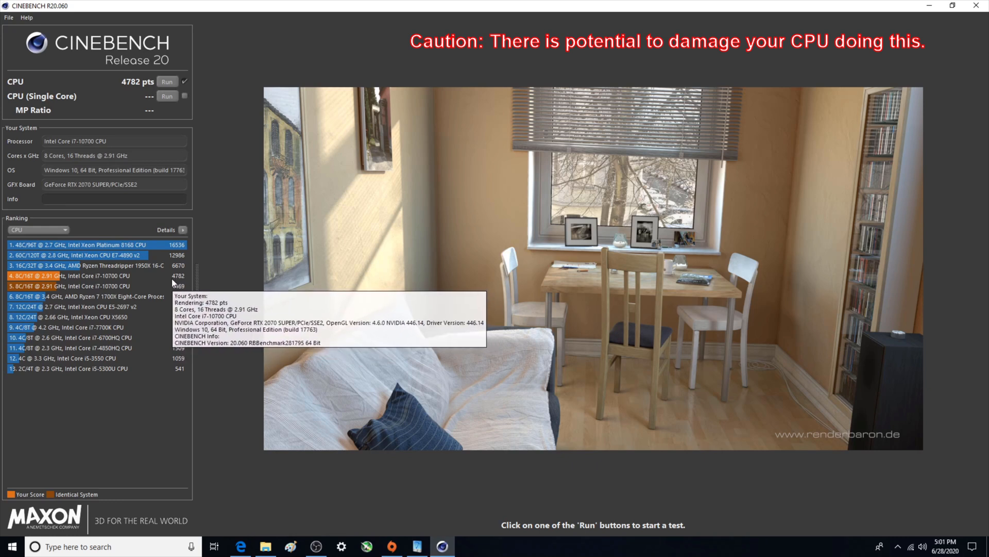
mouse_move(178, 286)
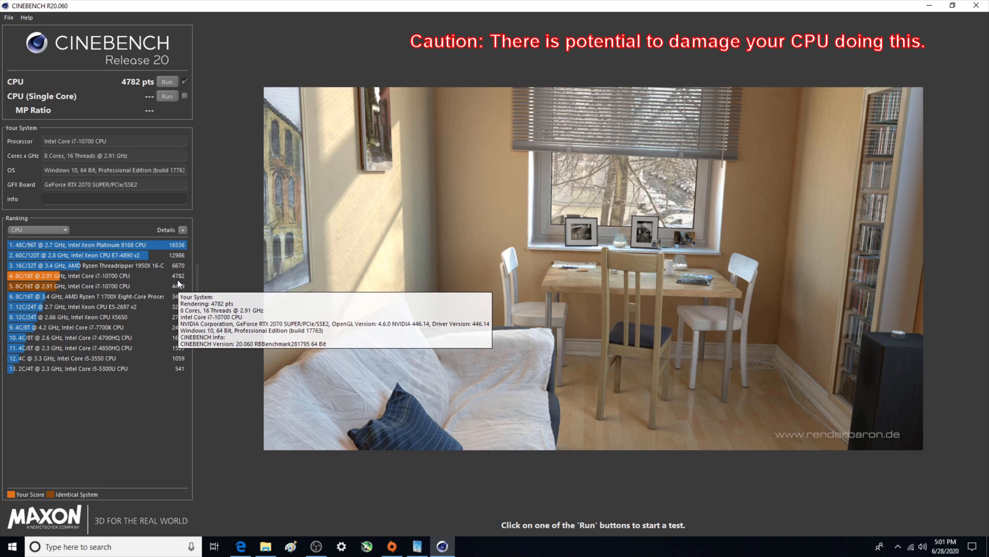
mouse_move(179, 285)
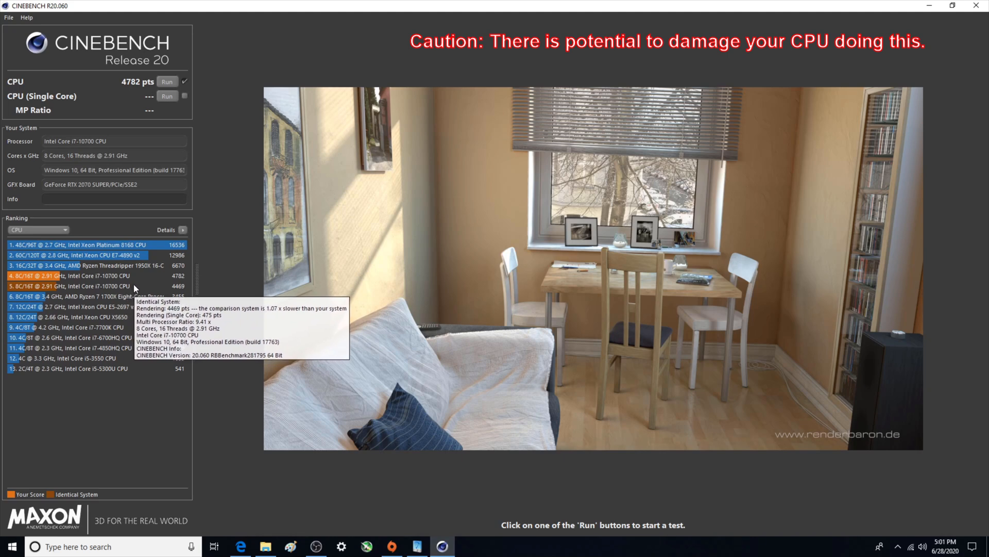
mouse_move(399, 535)
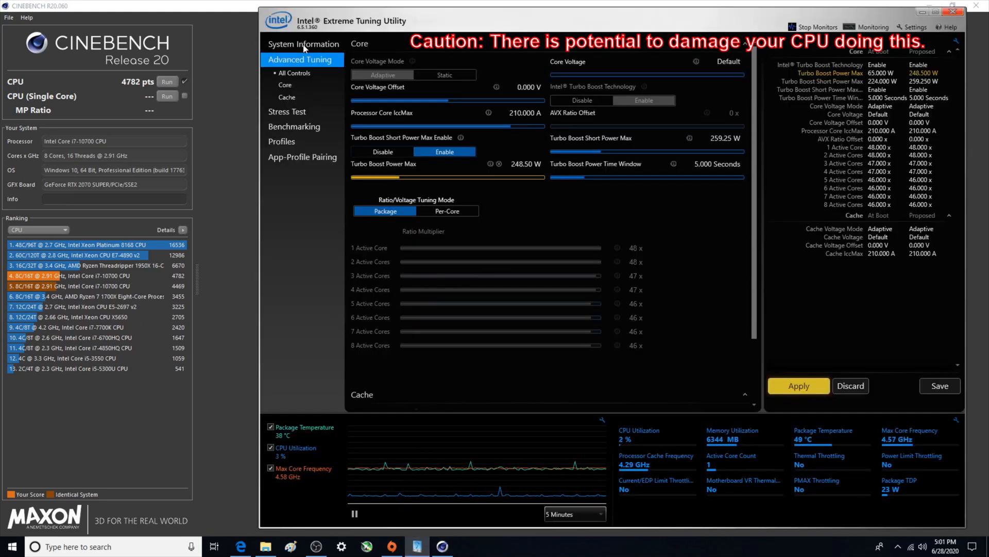
Show the system information overview listing the i7-10700, memory, graphics and motherboard
left_click(303, 44)
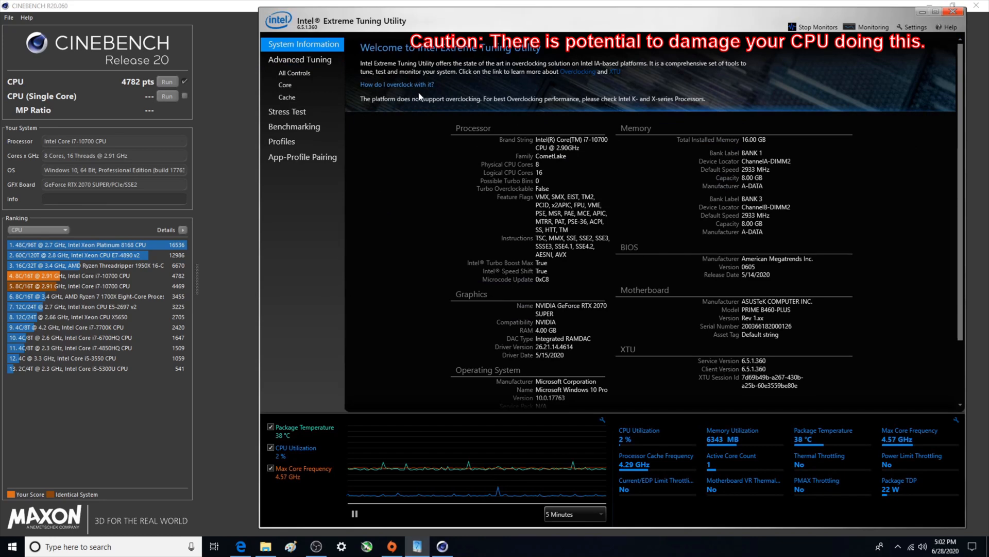
mouse_move(597, 142)
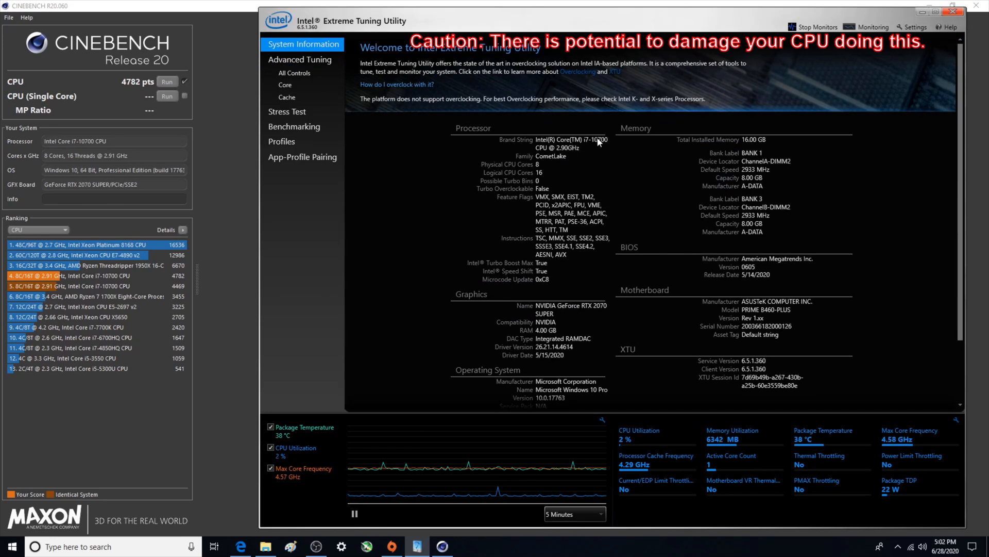
mouse_move(766, 310)
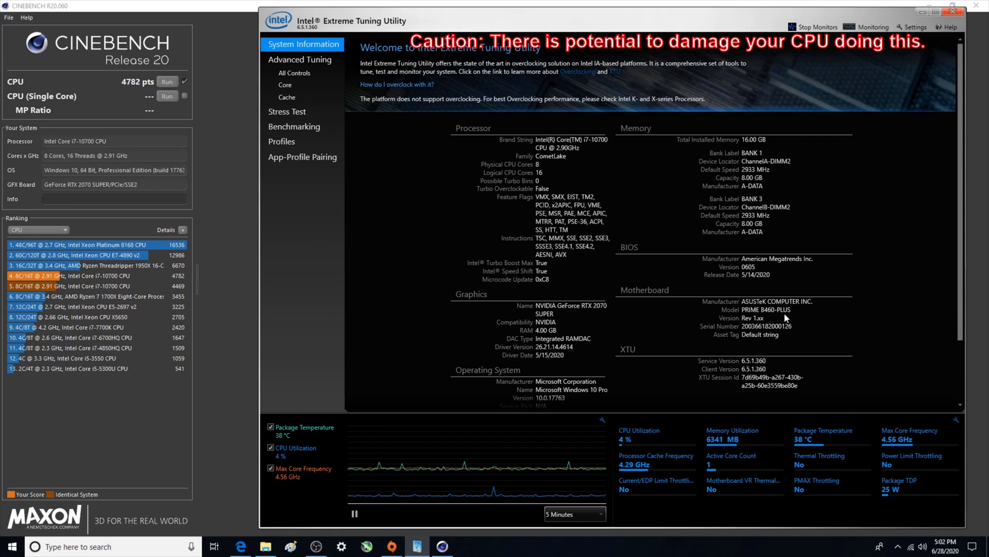
mouse_move(608, 308)
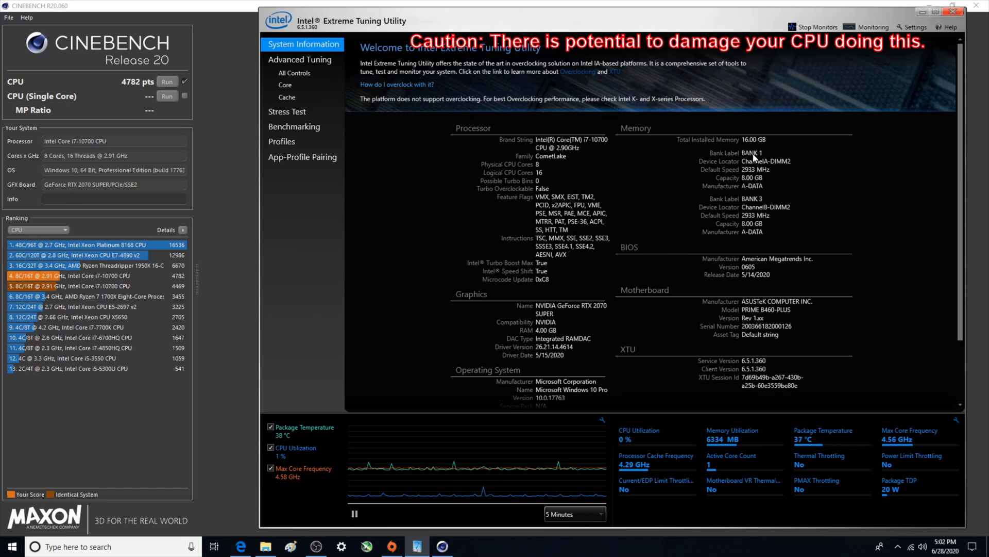
mouse_move(822, 342)
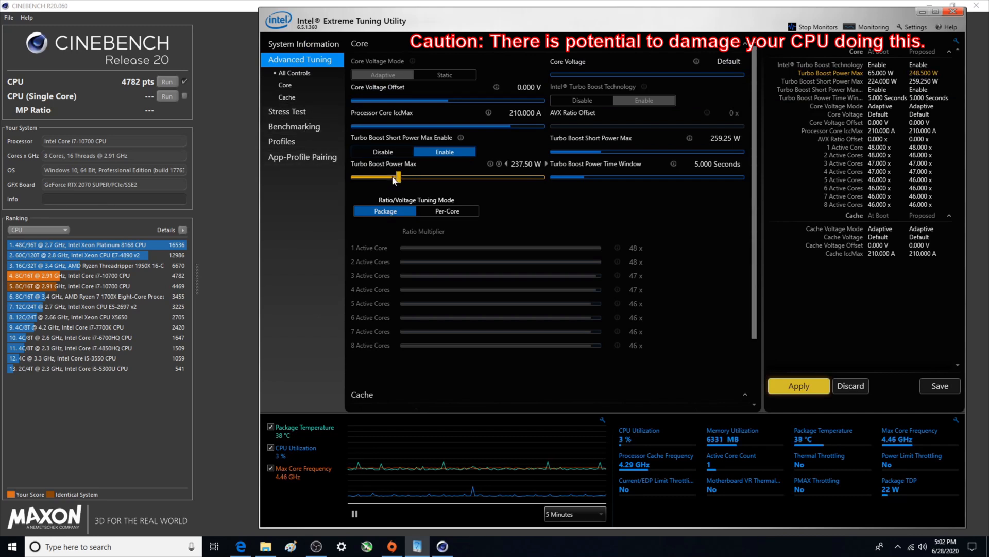
Lower the proposed Turbo Boost Power Max slider back down to 65.000 W
left_click_drag(398, 178, 371, 177)
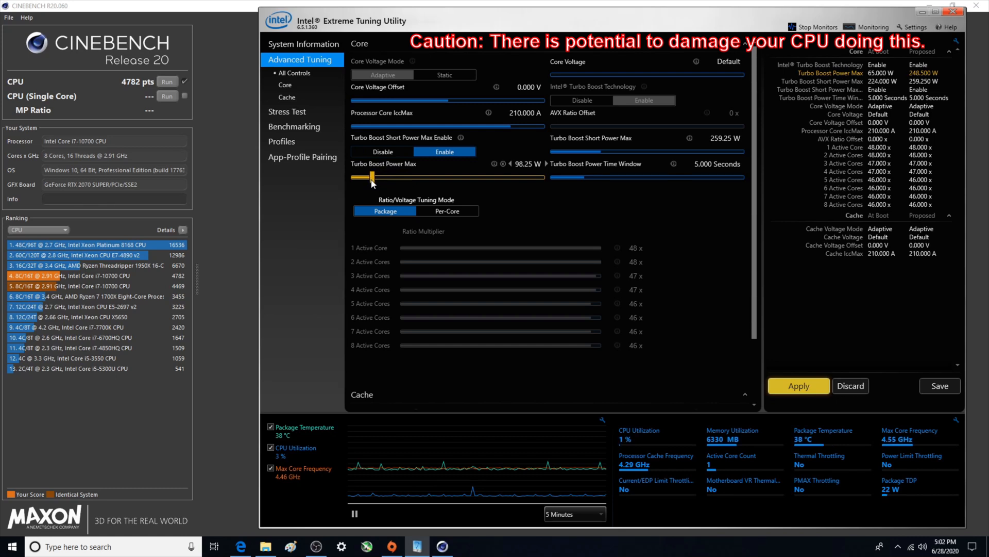
left_click_drag(372, 177, 366, 177)
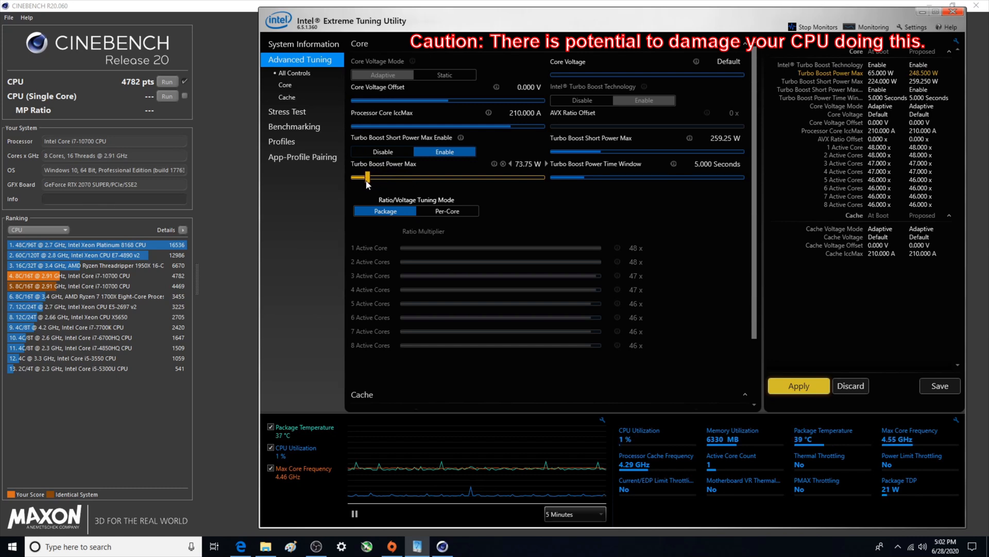
left_click_drag(364, 177, 364, 177)
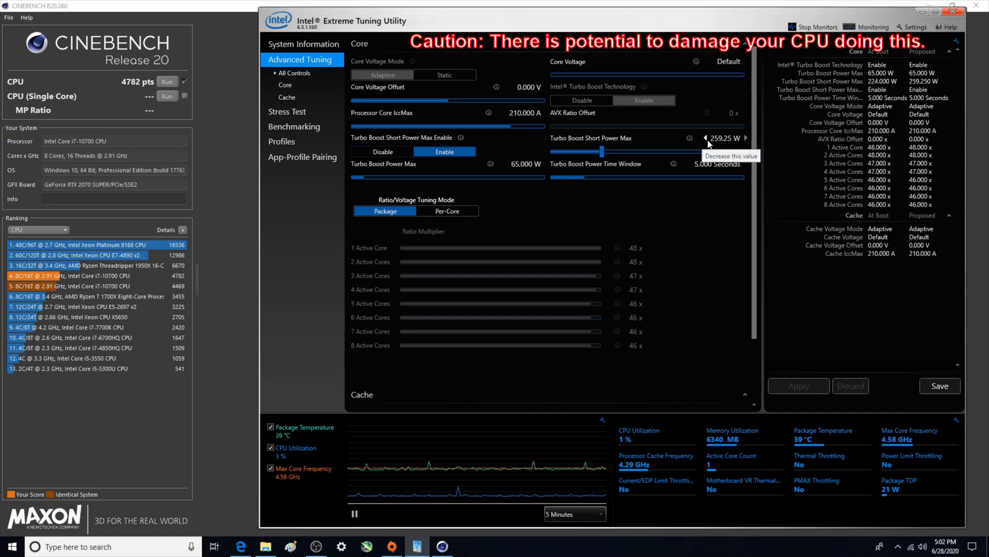
Return Turbo Boost Short Power Max to its 224.000 W boot value, leaving no pending changes
left_click(698, 137)
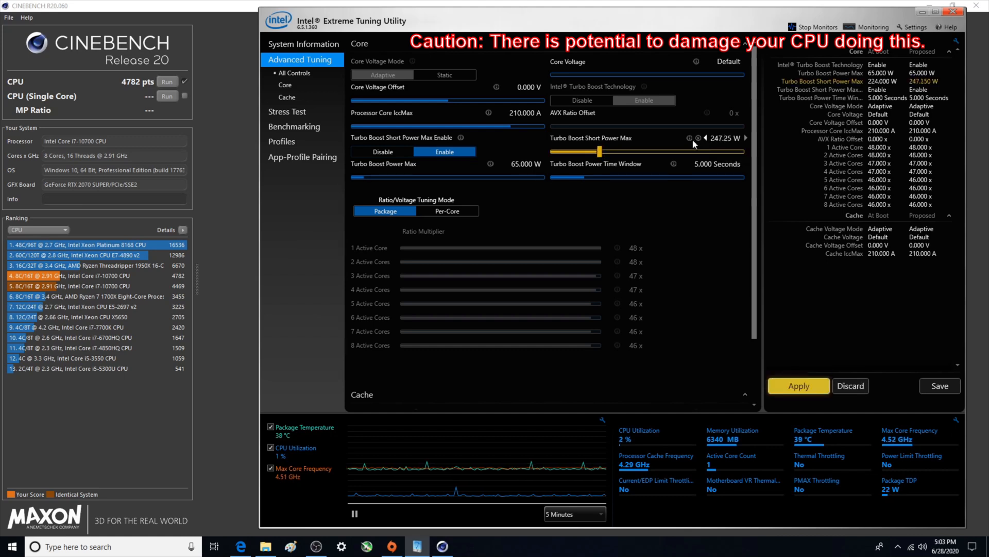
left_click_drag(598, 152, 597, 151)
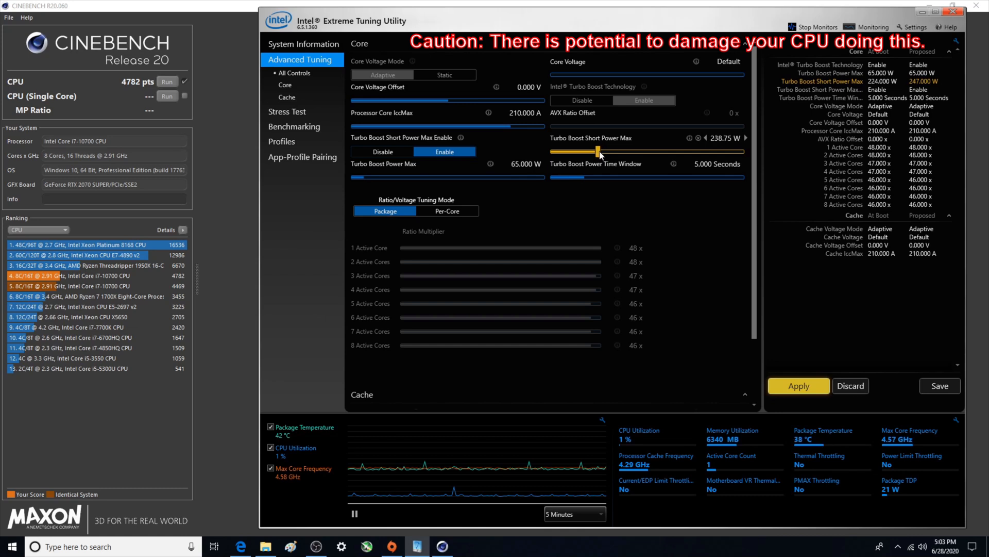
left_click_drag(600, 151, 594, 151)
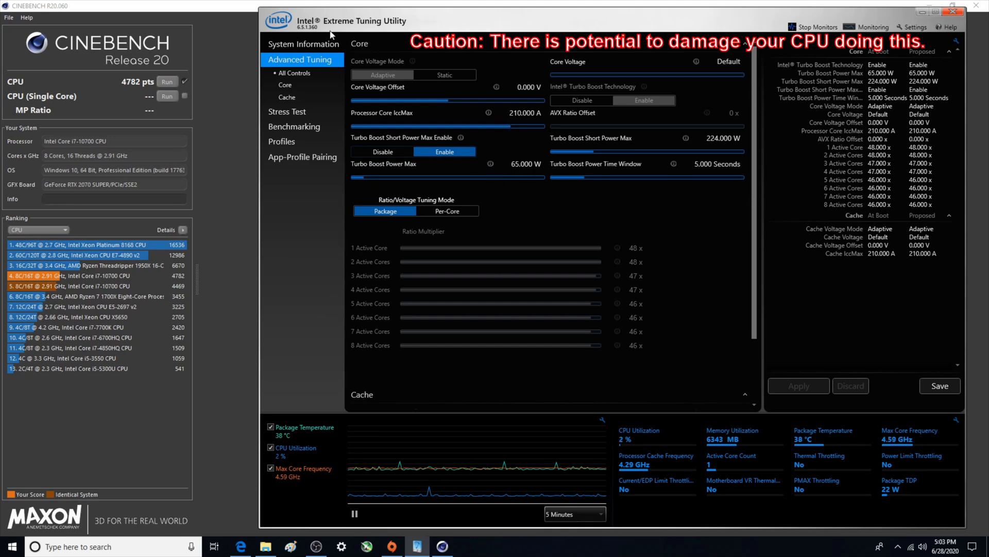
mouse_move(421, 58)
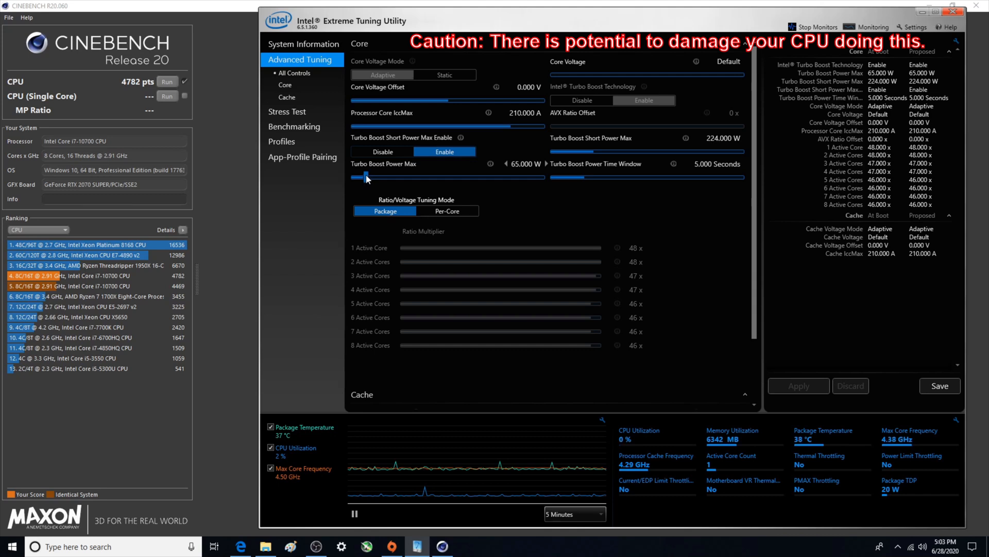
mouse_move(409, 183)
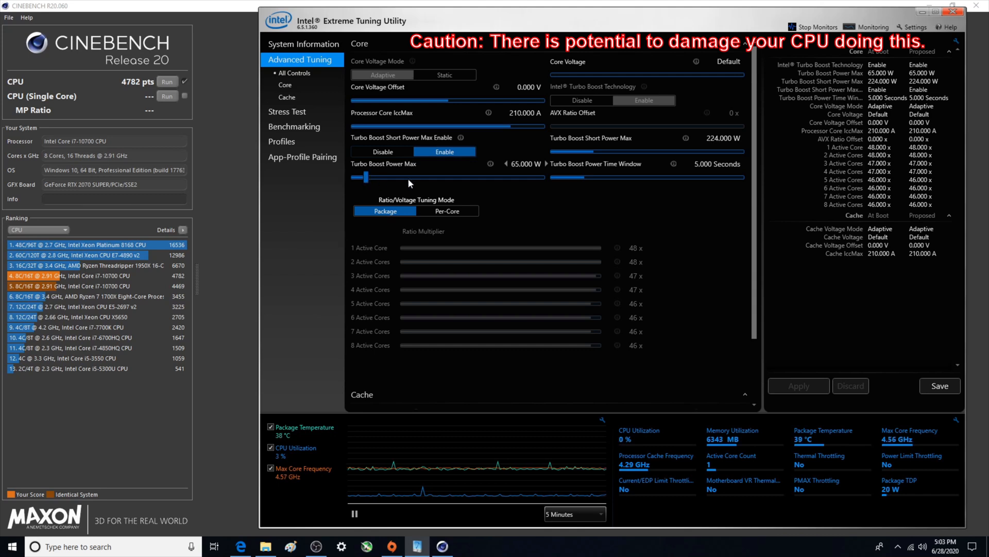
mouse_move(527, 182)
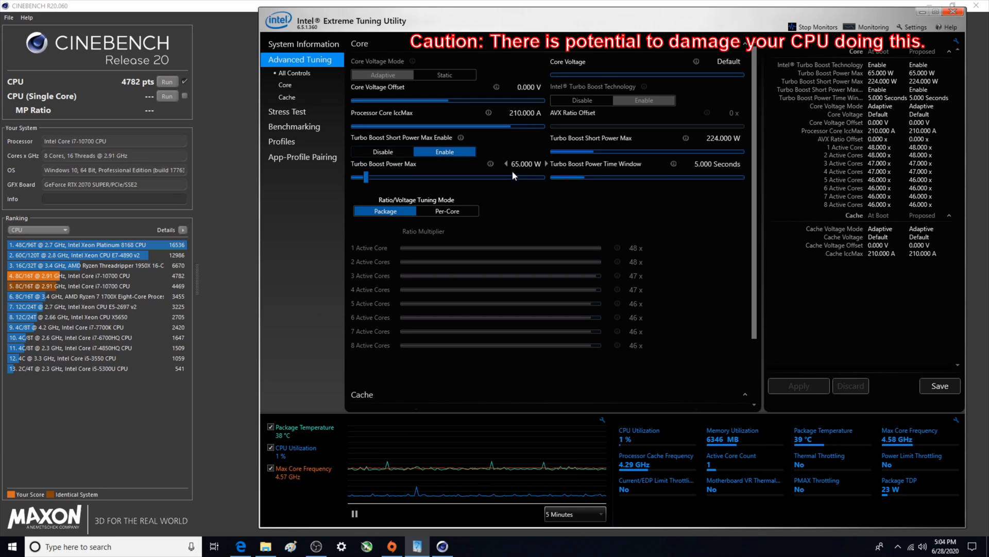
mouse_move(458, 180)
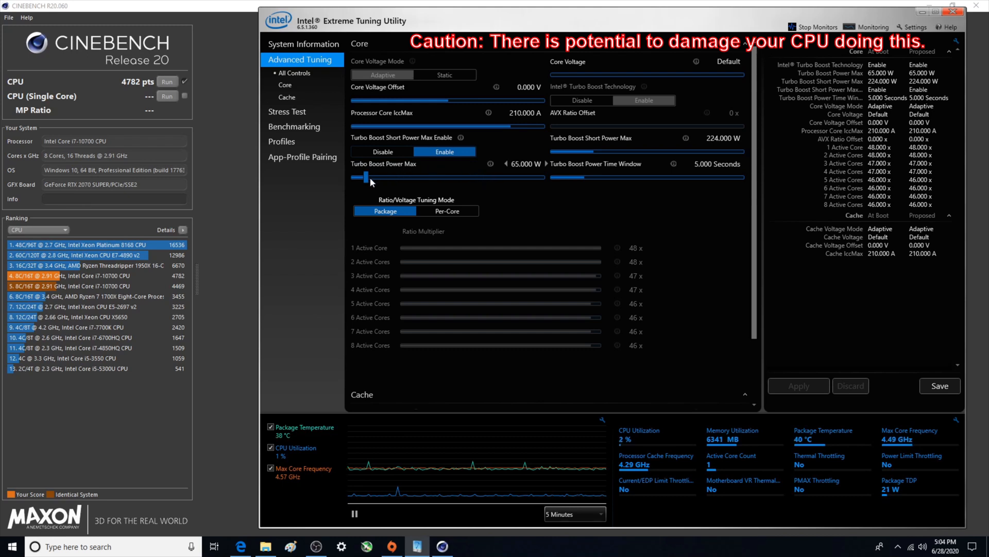
mouse_move(345, 194)
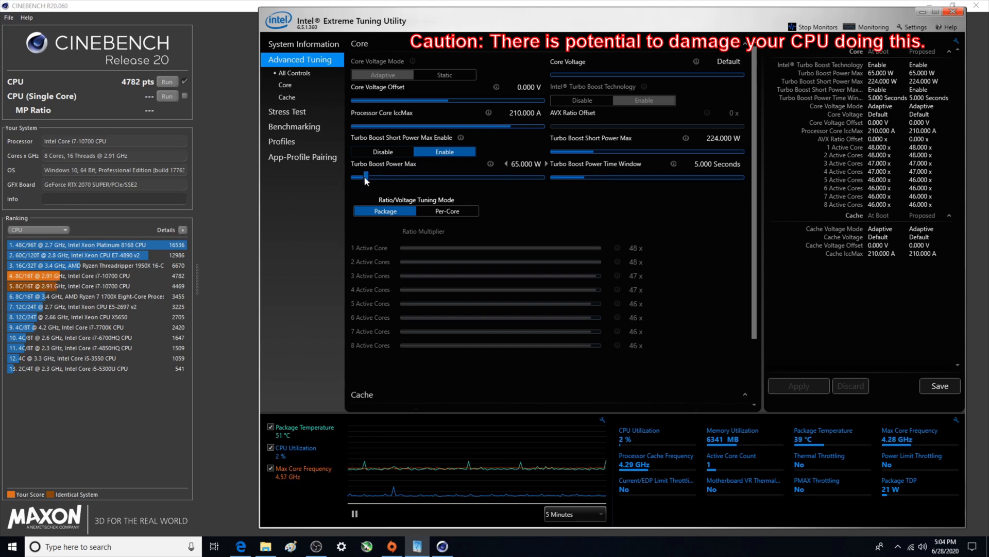
Raise Turbo Boost Power Max from 65 W to 224 W and apply the new limit
left_click_drag(358, 178, 417, 177)
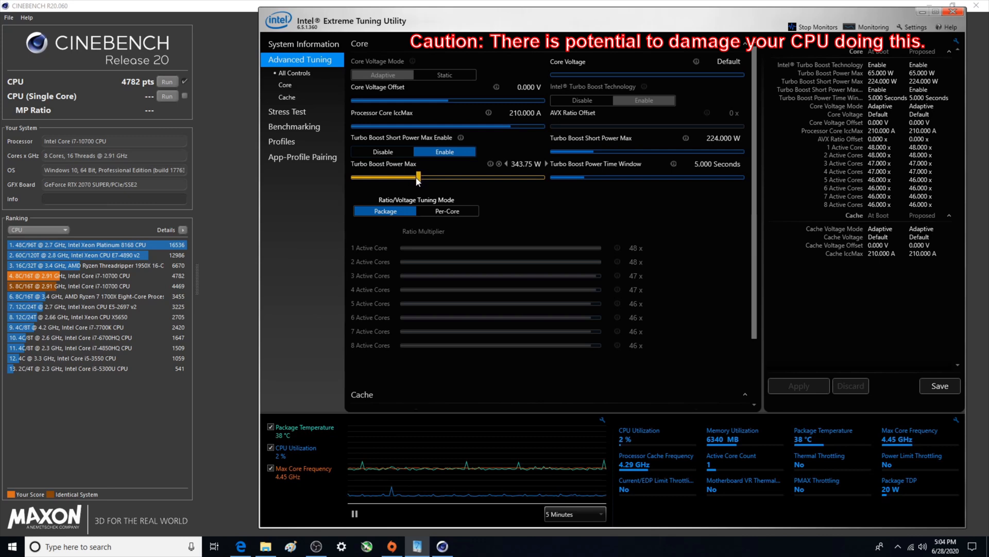
left_click_drag(417, 176, 398, 176)
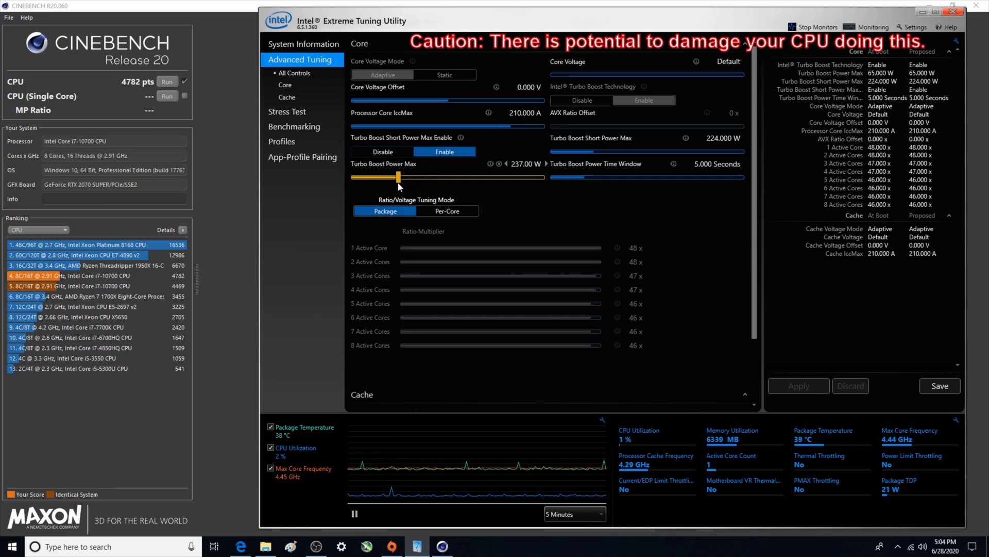
left_click_drag(399, 176, 395, 177)
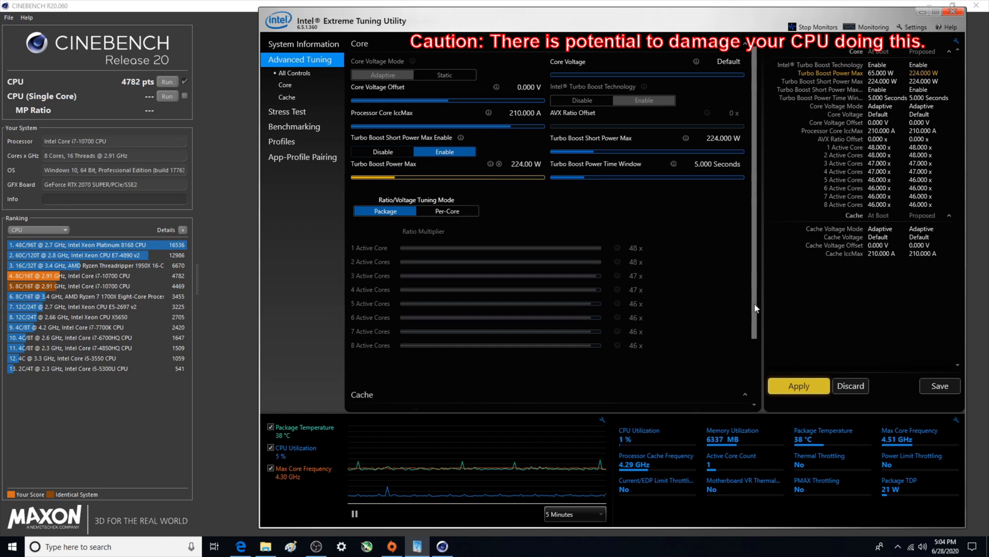
left_click(797, 385)
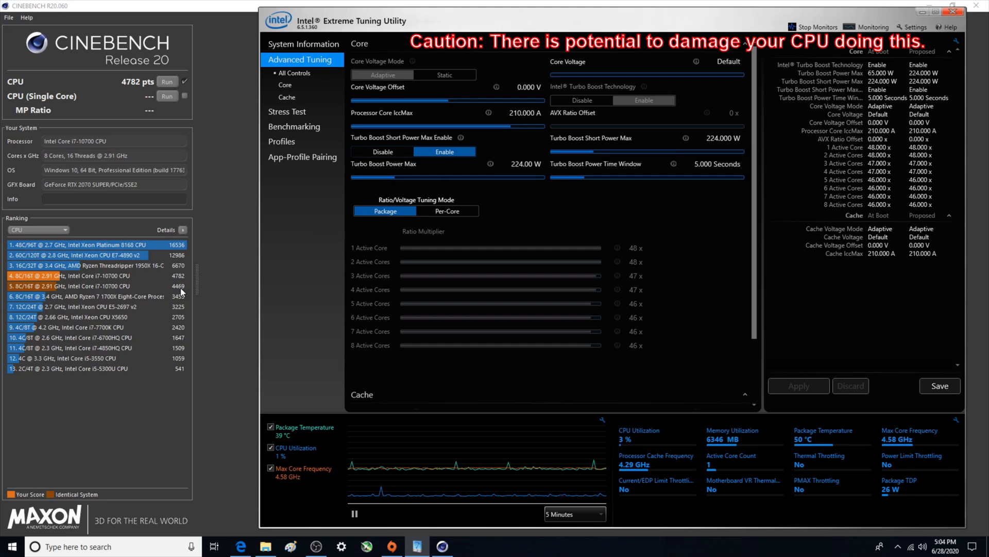
mouse_move(179, 289)
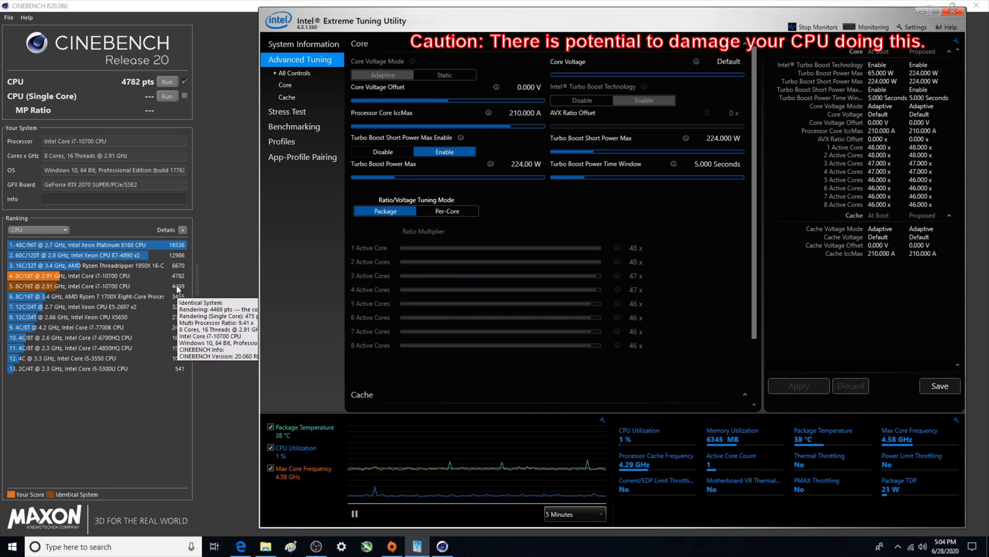
mouse_move(297, 238)
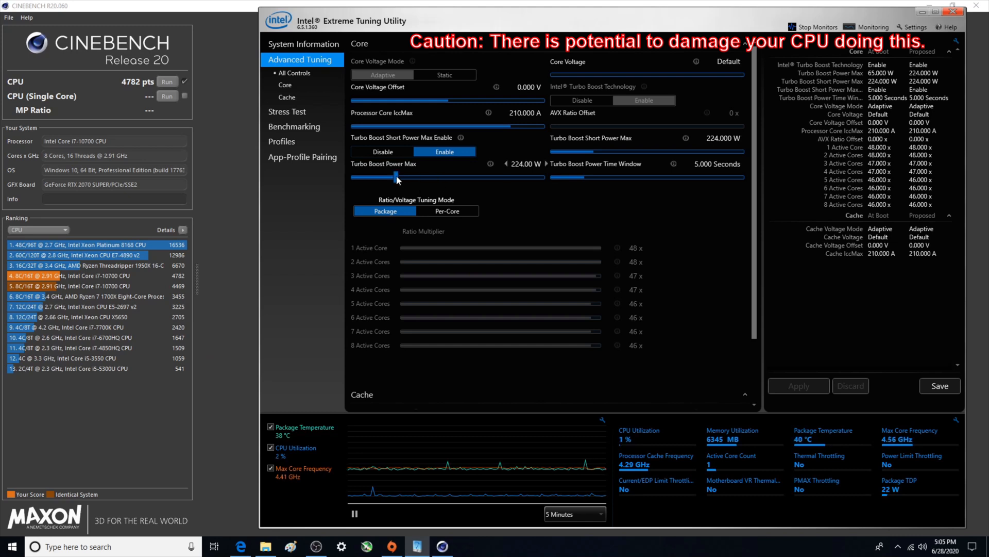
Raise the Turbo Boost Power Max slider from 224 W to 250 W
left_click_drag(396, 177, 399, 177)
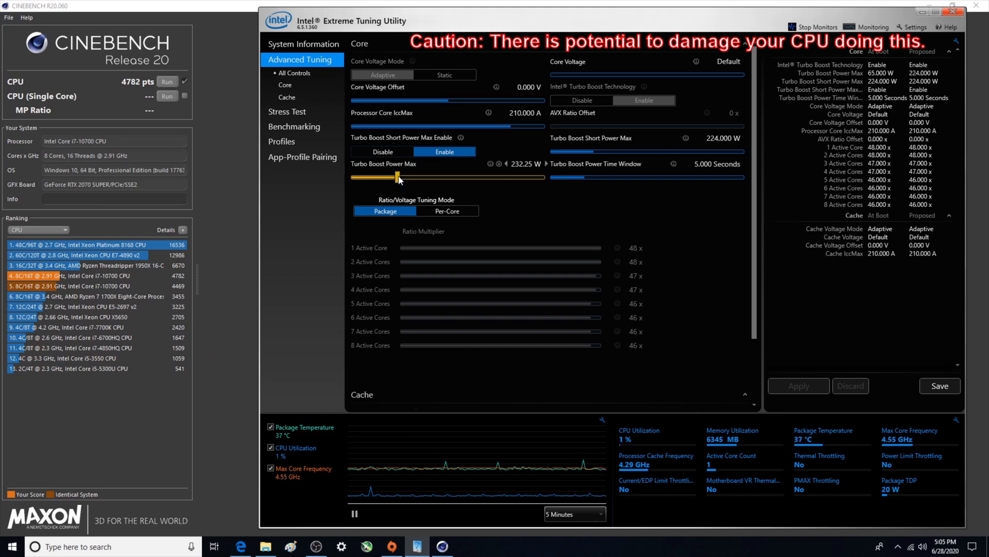
left_click_drag(398, 177, 407, 177)
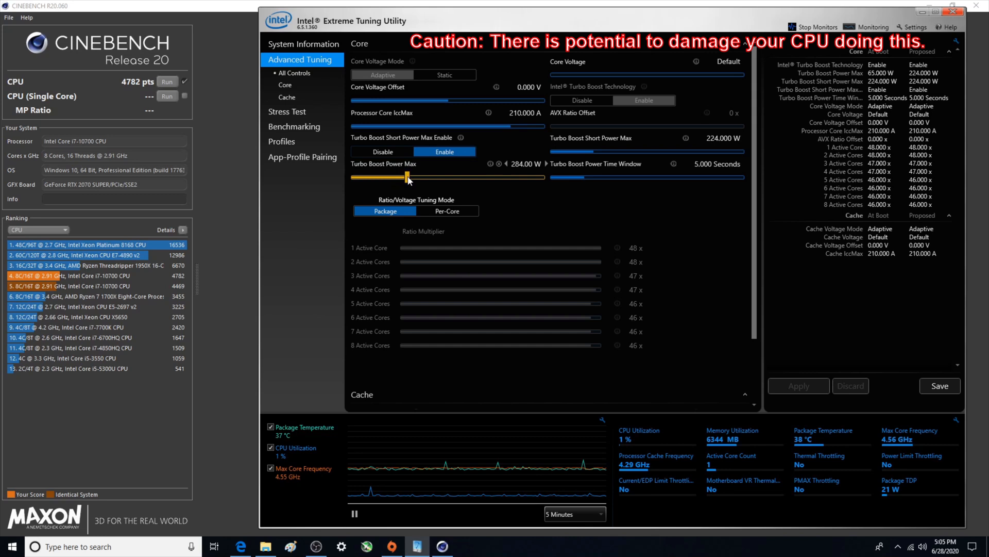
left_click_drag(407, 176, 402, 176)
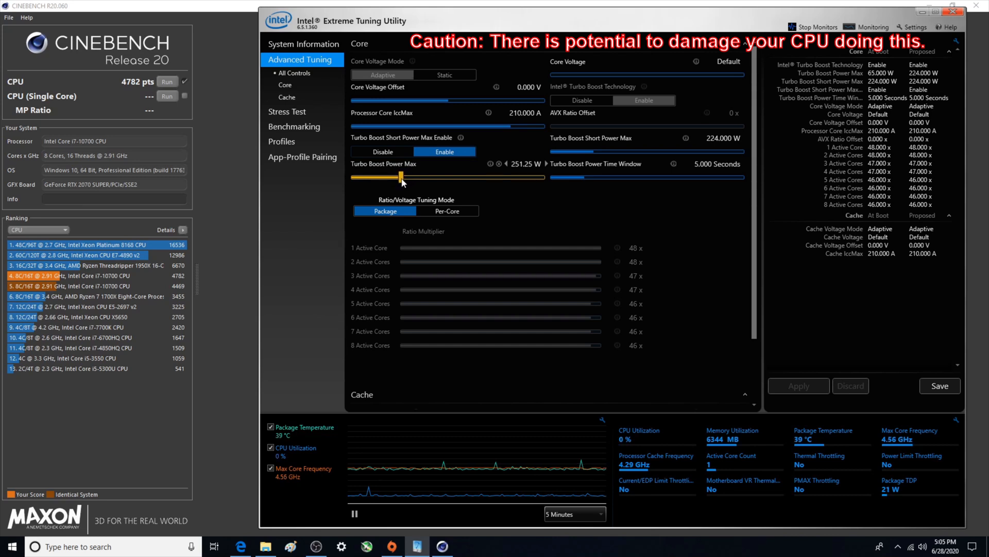
left_click_drag(401, 176, 398, 176)
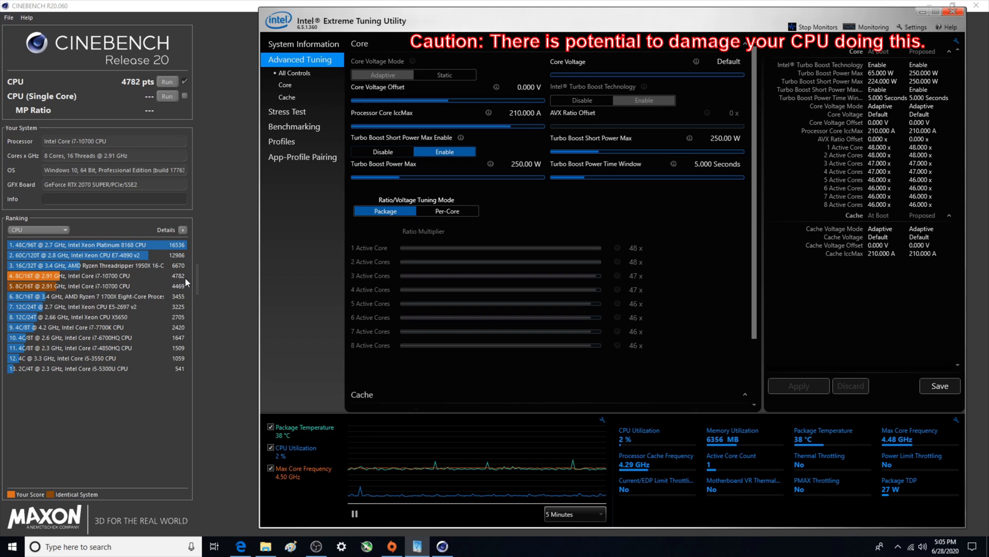
mouse_move(183, 278)
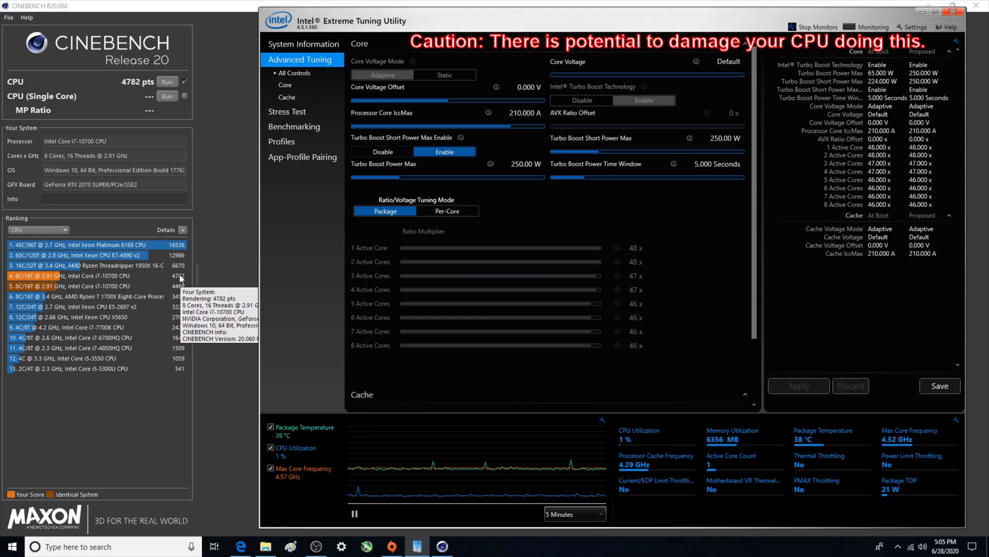